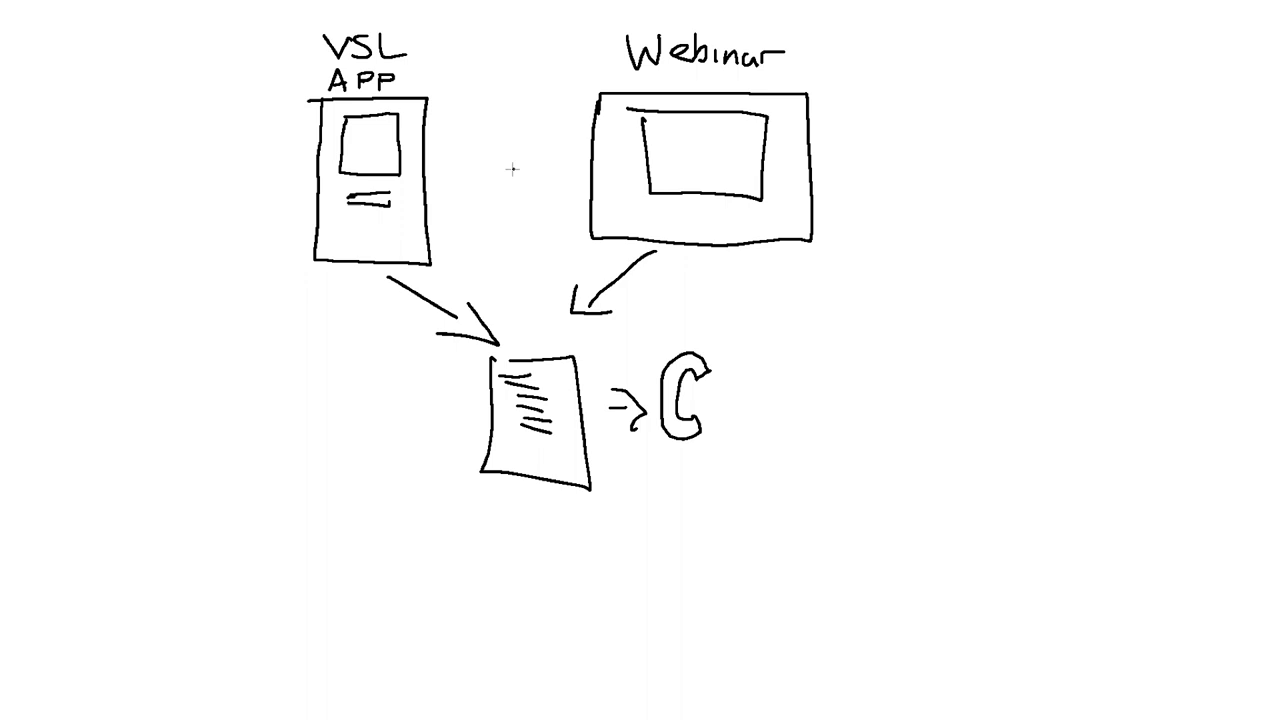
mouse_move(172, 155)
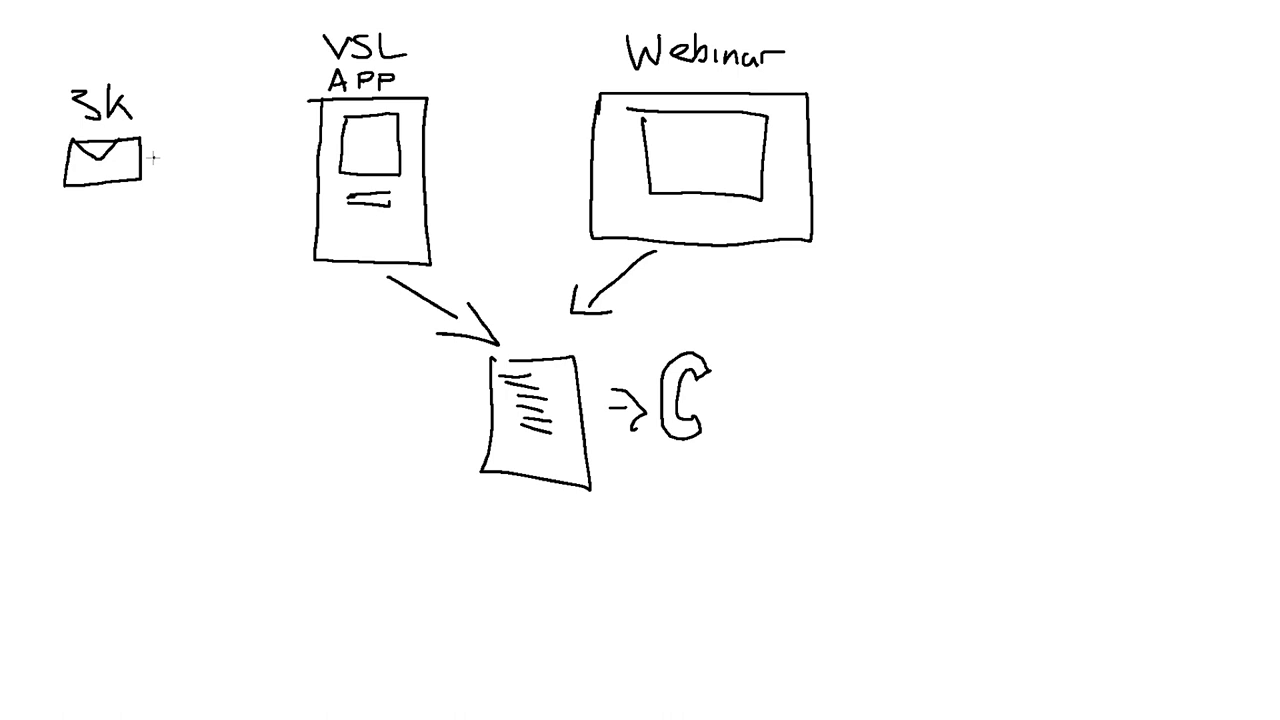
Arrow the 3k email list to the VSL App, then arrow the call onward to a $6.5k outcome.
left_click_drag(150, 160, 300, 160)
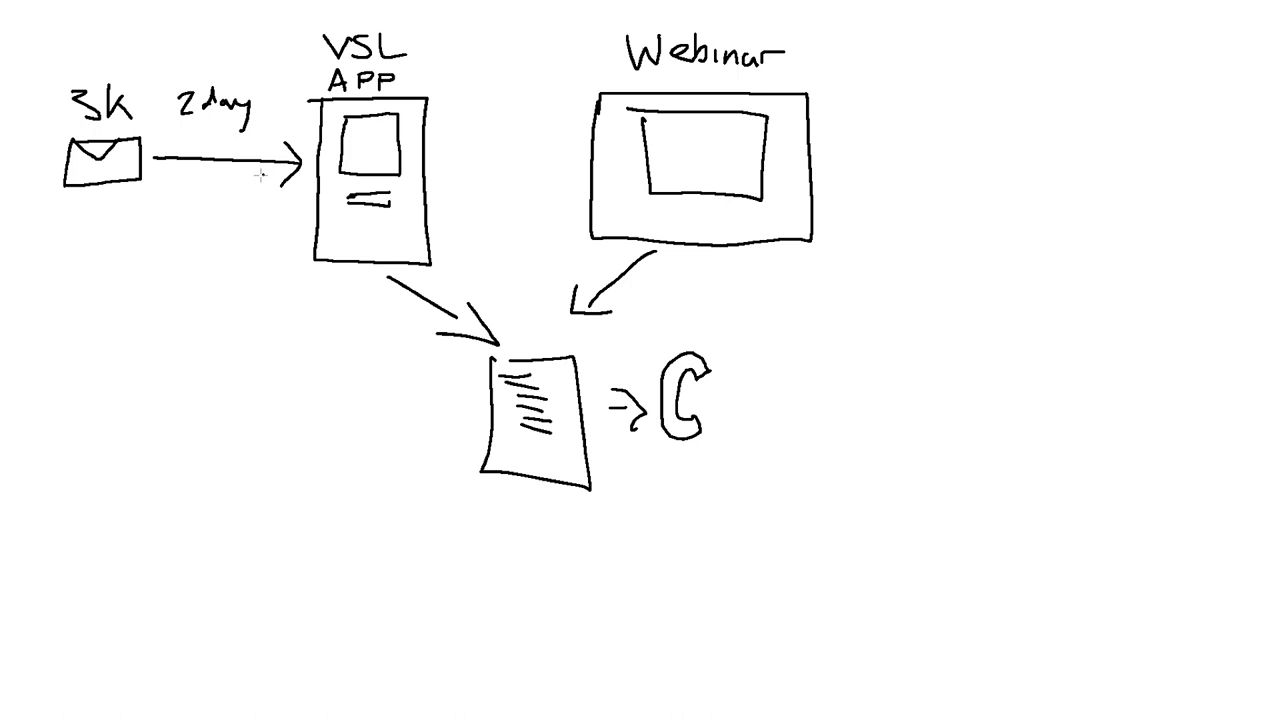
left_click_drag(730, 400, 785, 400)
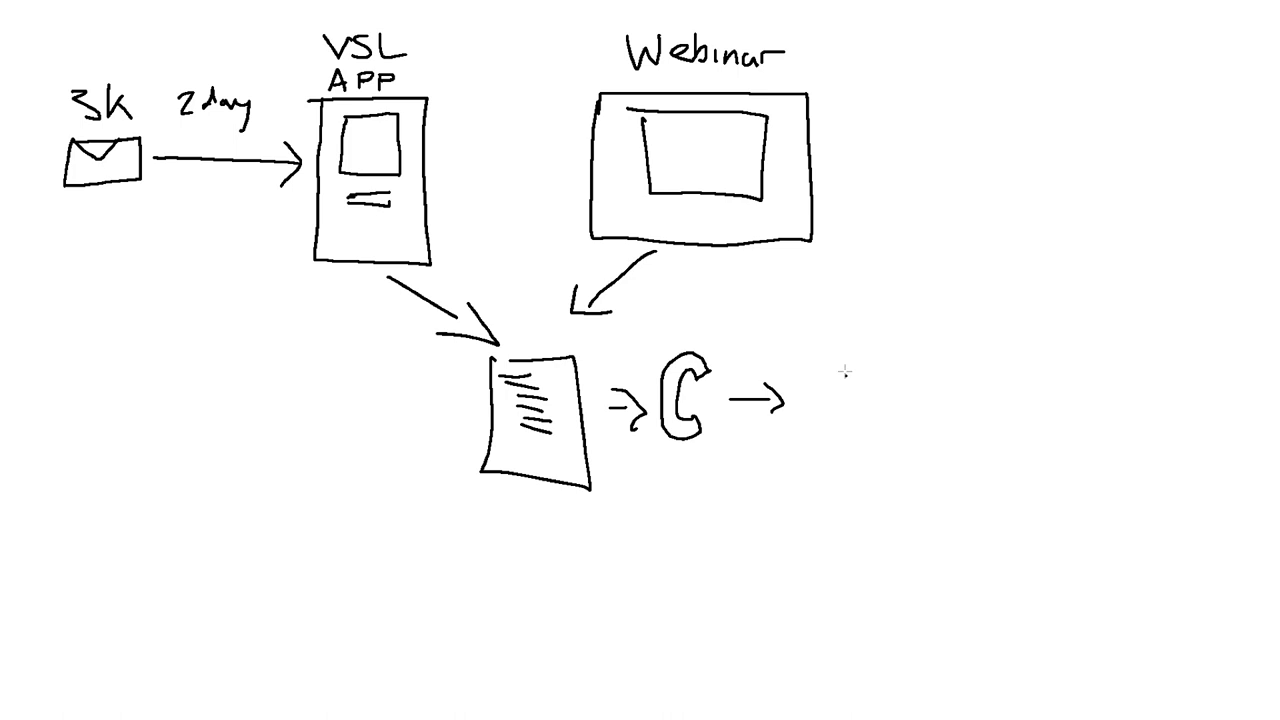
type("$6.5k")
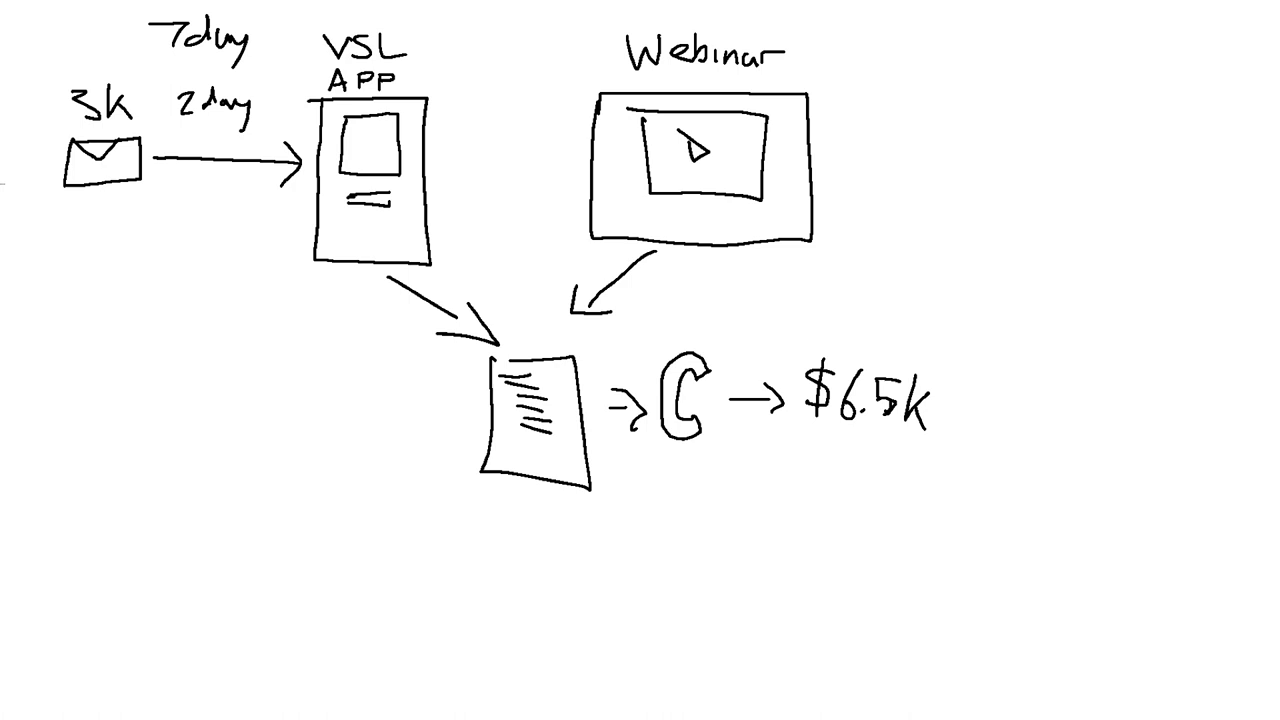
Curve an arrow from the 3k email envelope down to the Webinar box.
left_click_drag(120, 180, 540, 220)
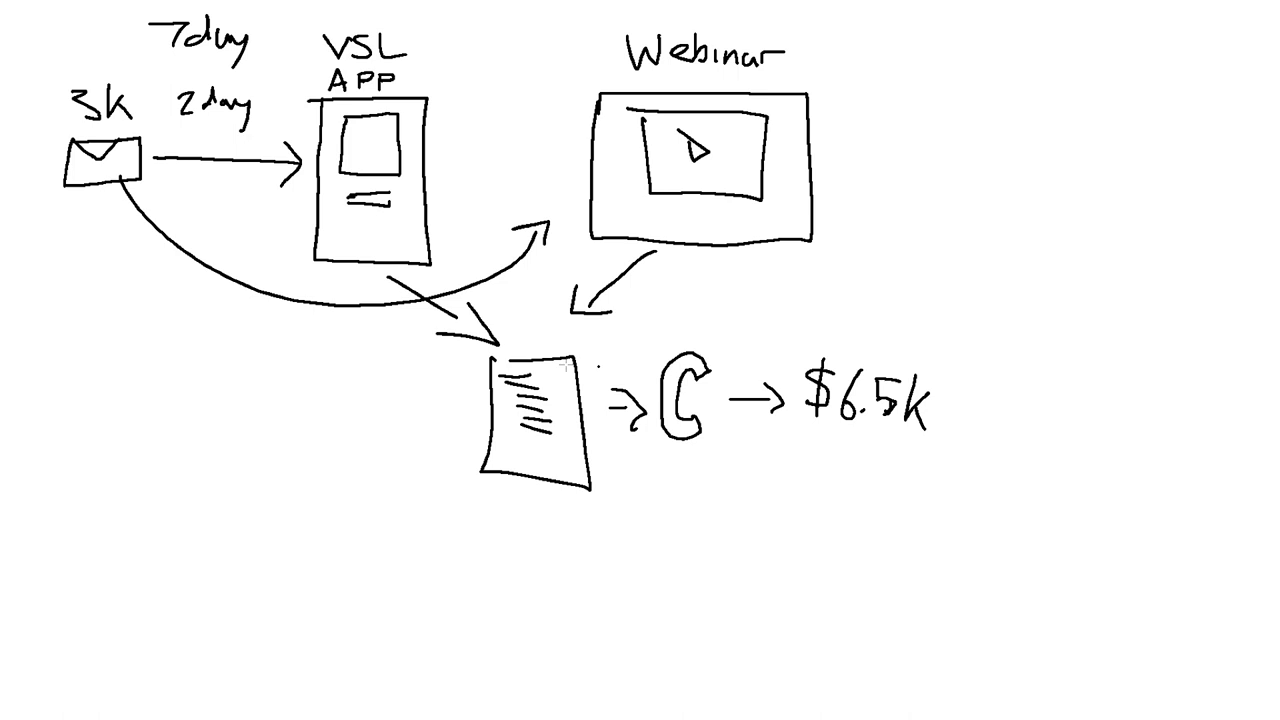
mouse_move(718, 350)
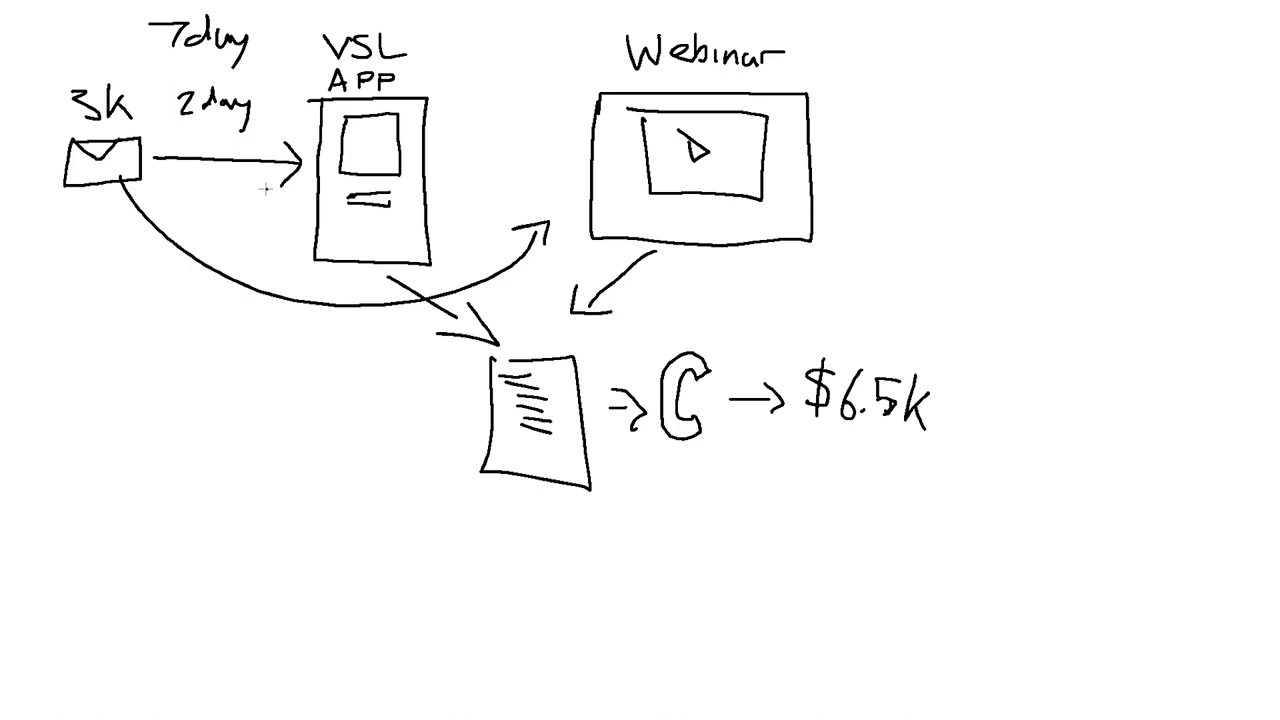
mouse_move(822, 421)
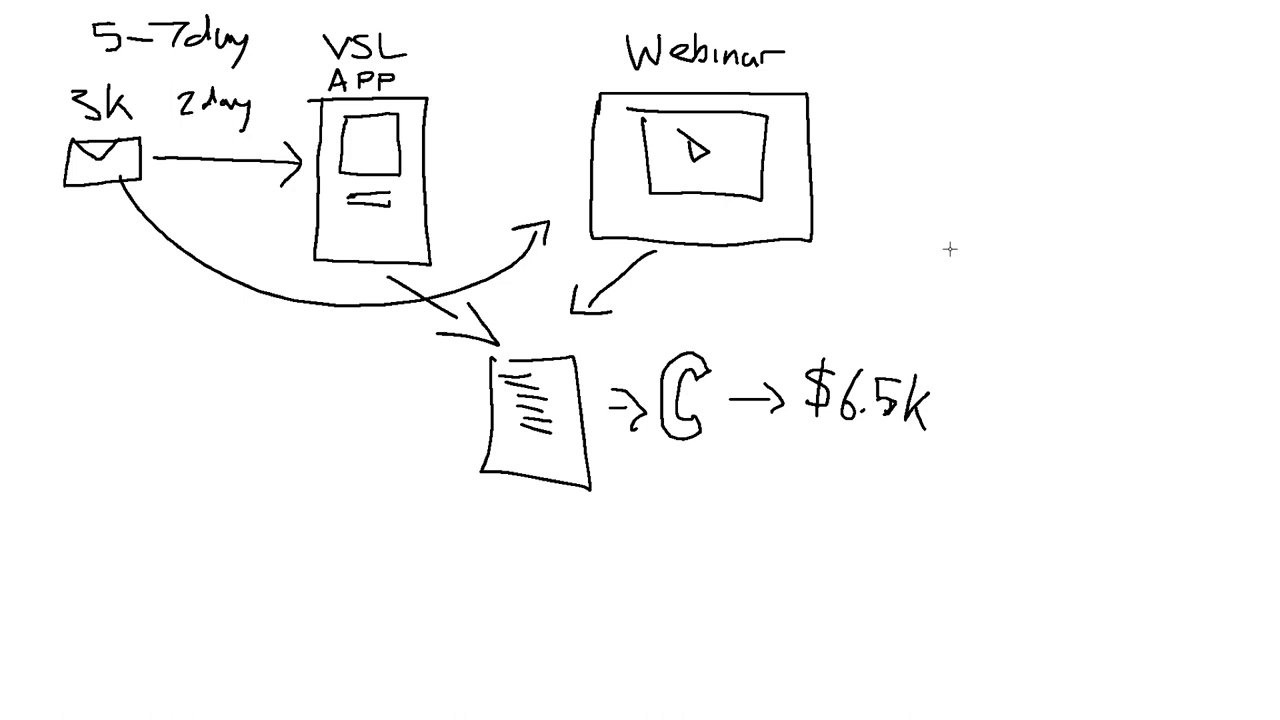
mouse_move(703, 411)
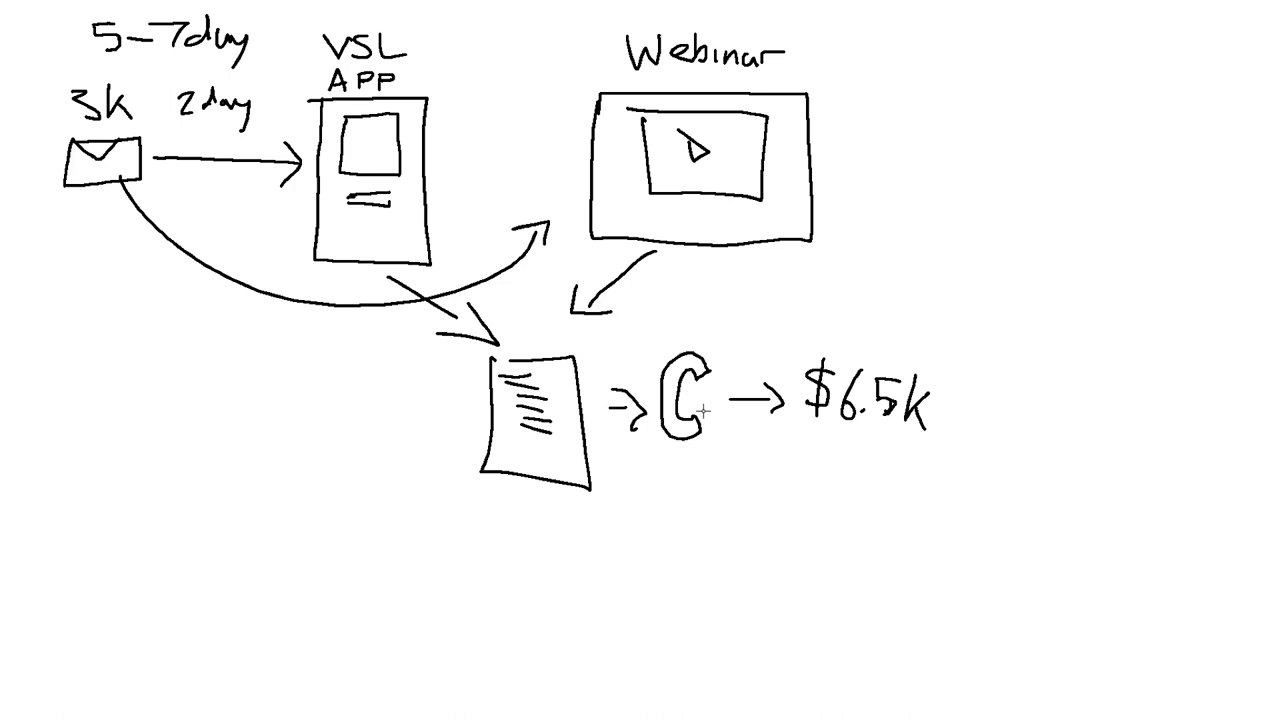
mouse_move(475, 513)
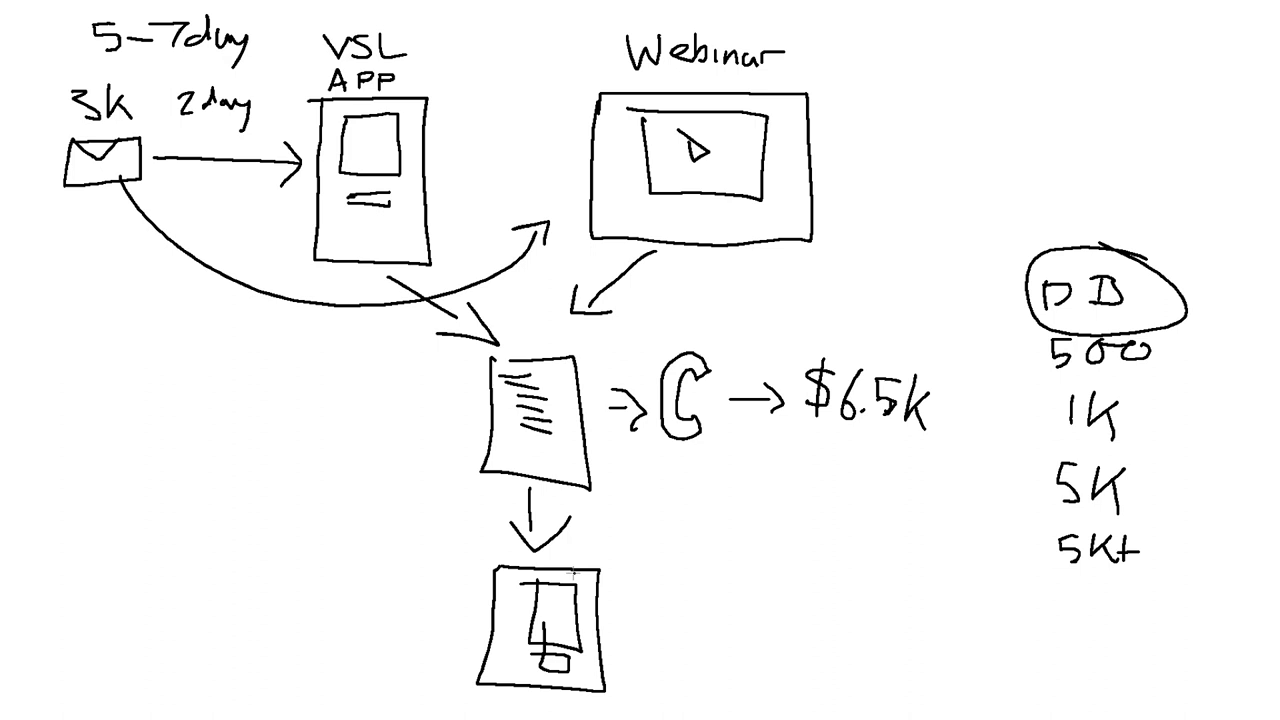
Label the lower page $1k, arrow it up to the call, and underline $6.5k.
type("1")
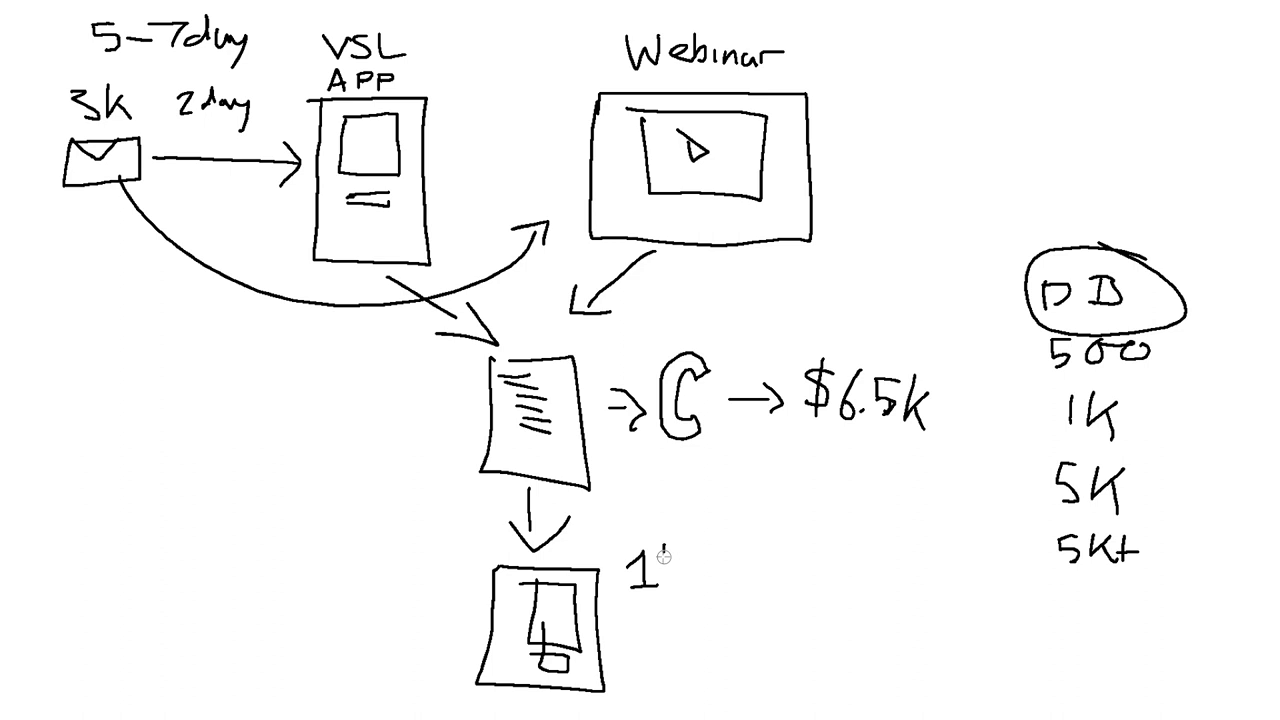
type("$1k")
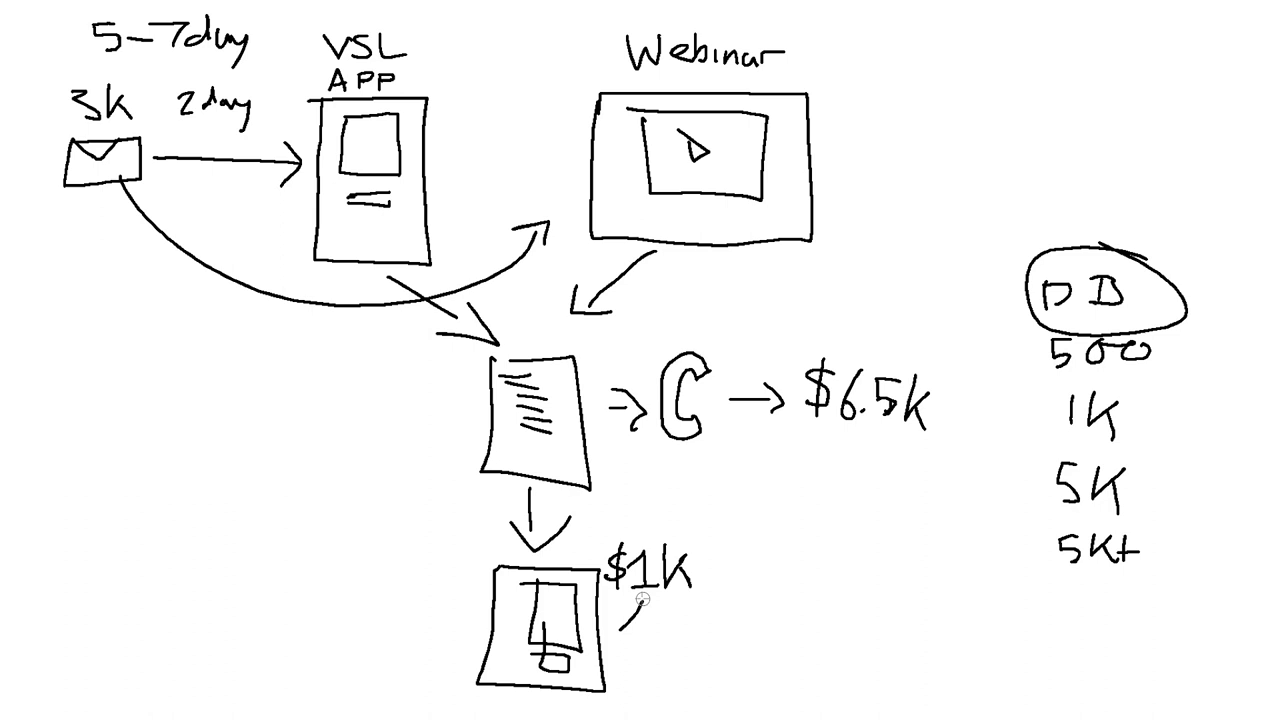
left_click_drag(650, 600, 670, 460)
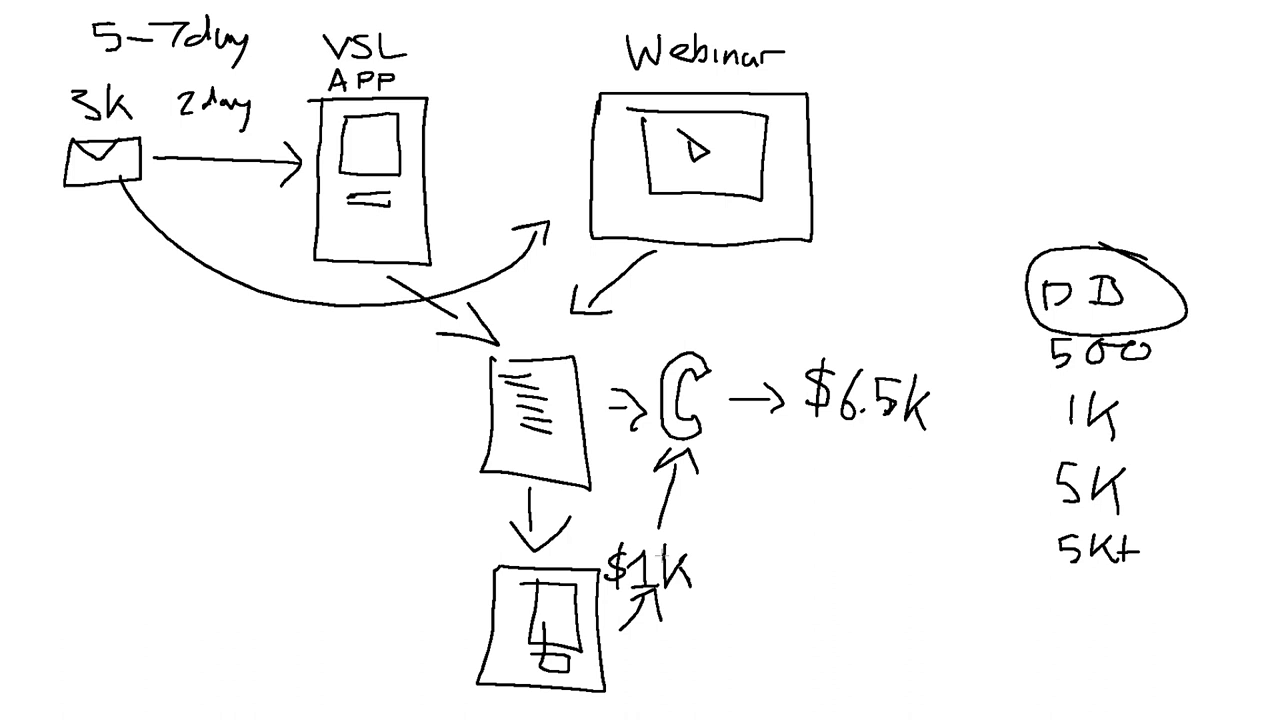
left_click_drag(795, 432, 945, 435)
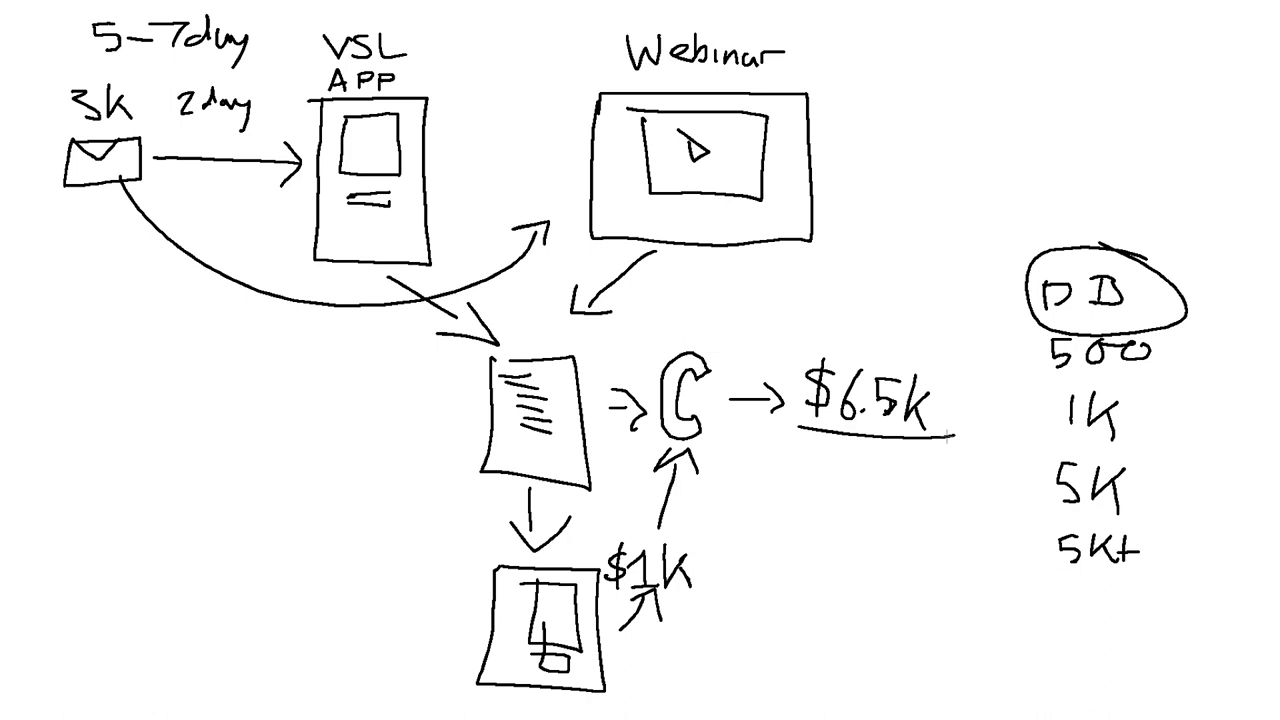